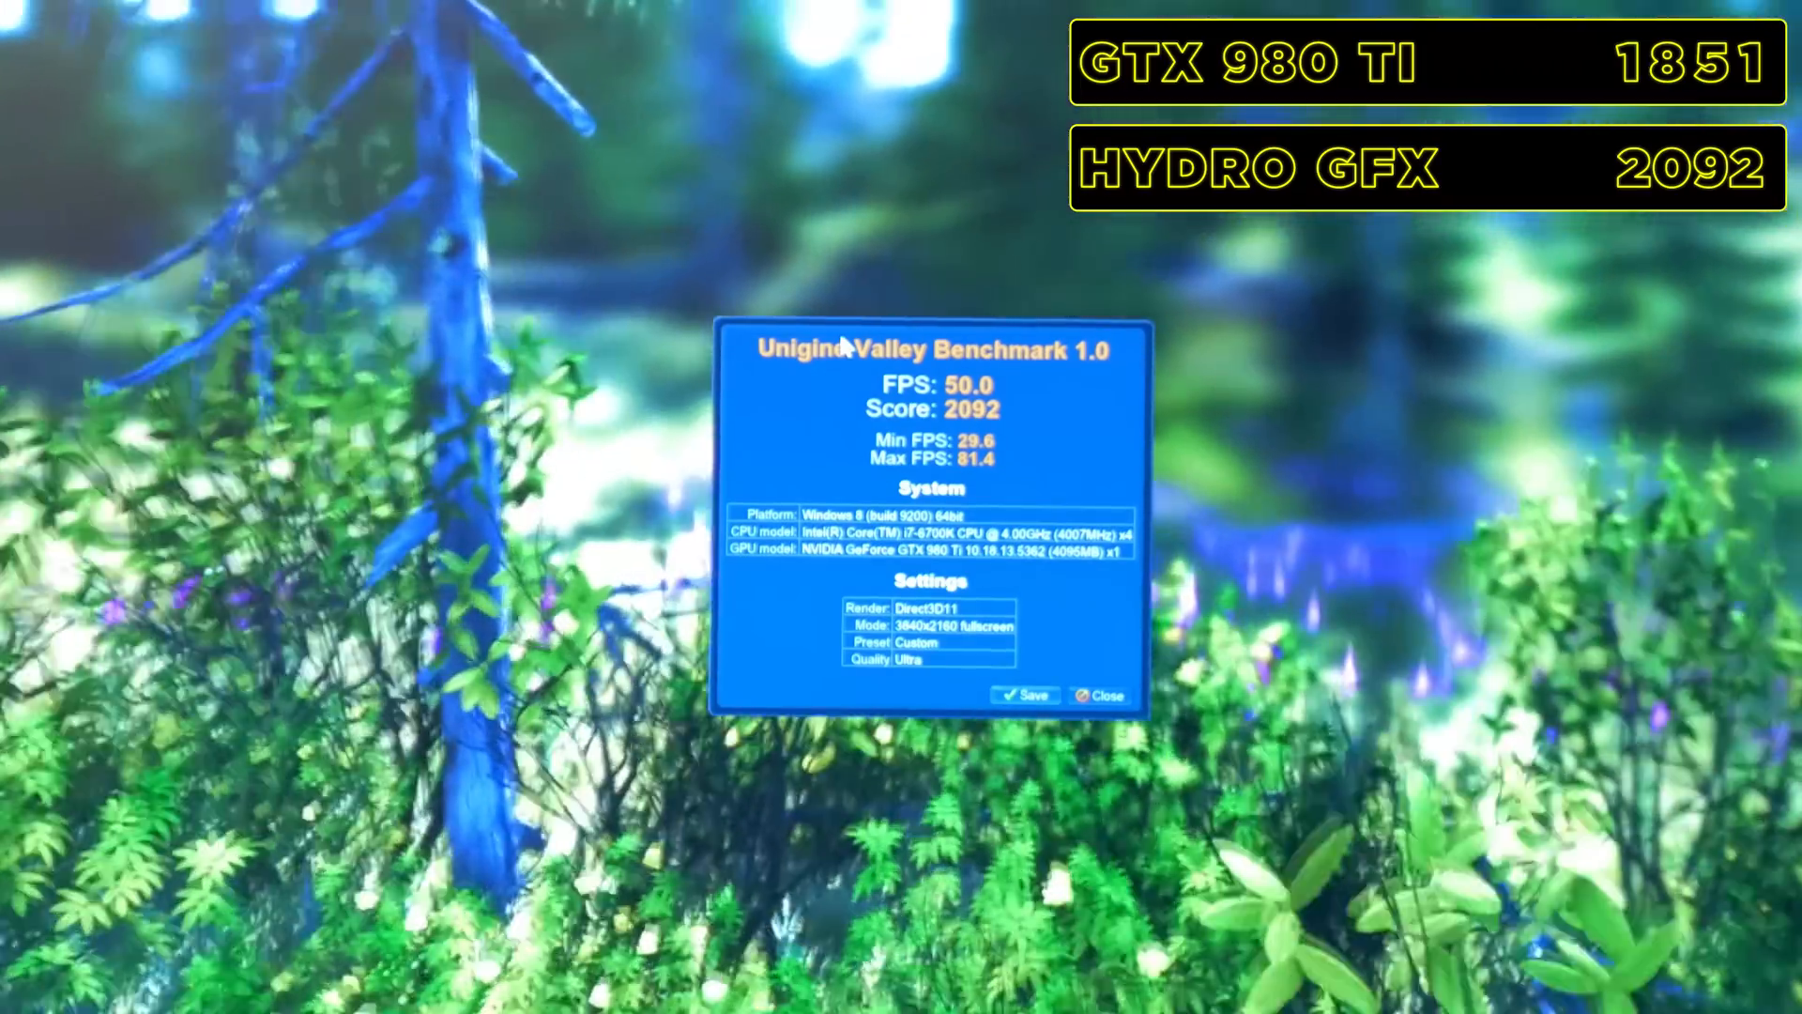
- Launch MSI Afterburner showing the GTX 980 Ti voltage, power, clock and fan sliders
left_click(1098, 694)
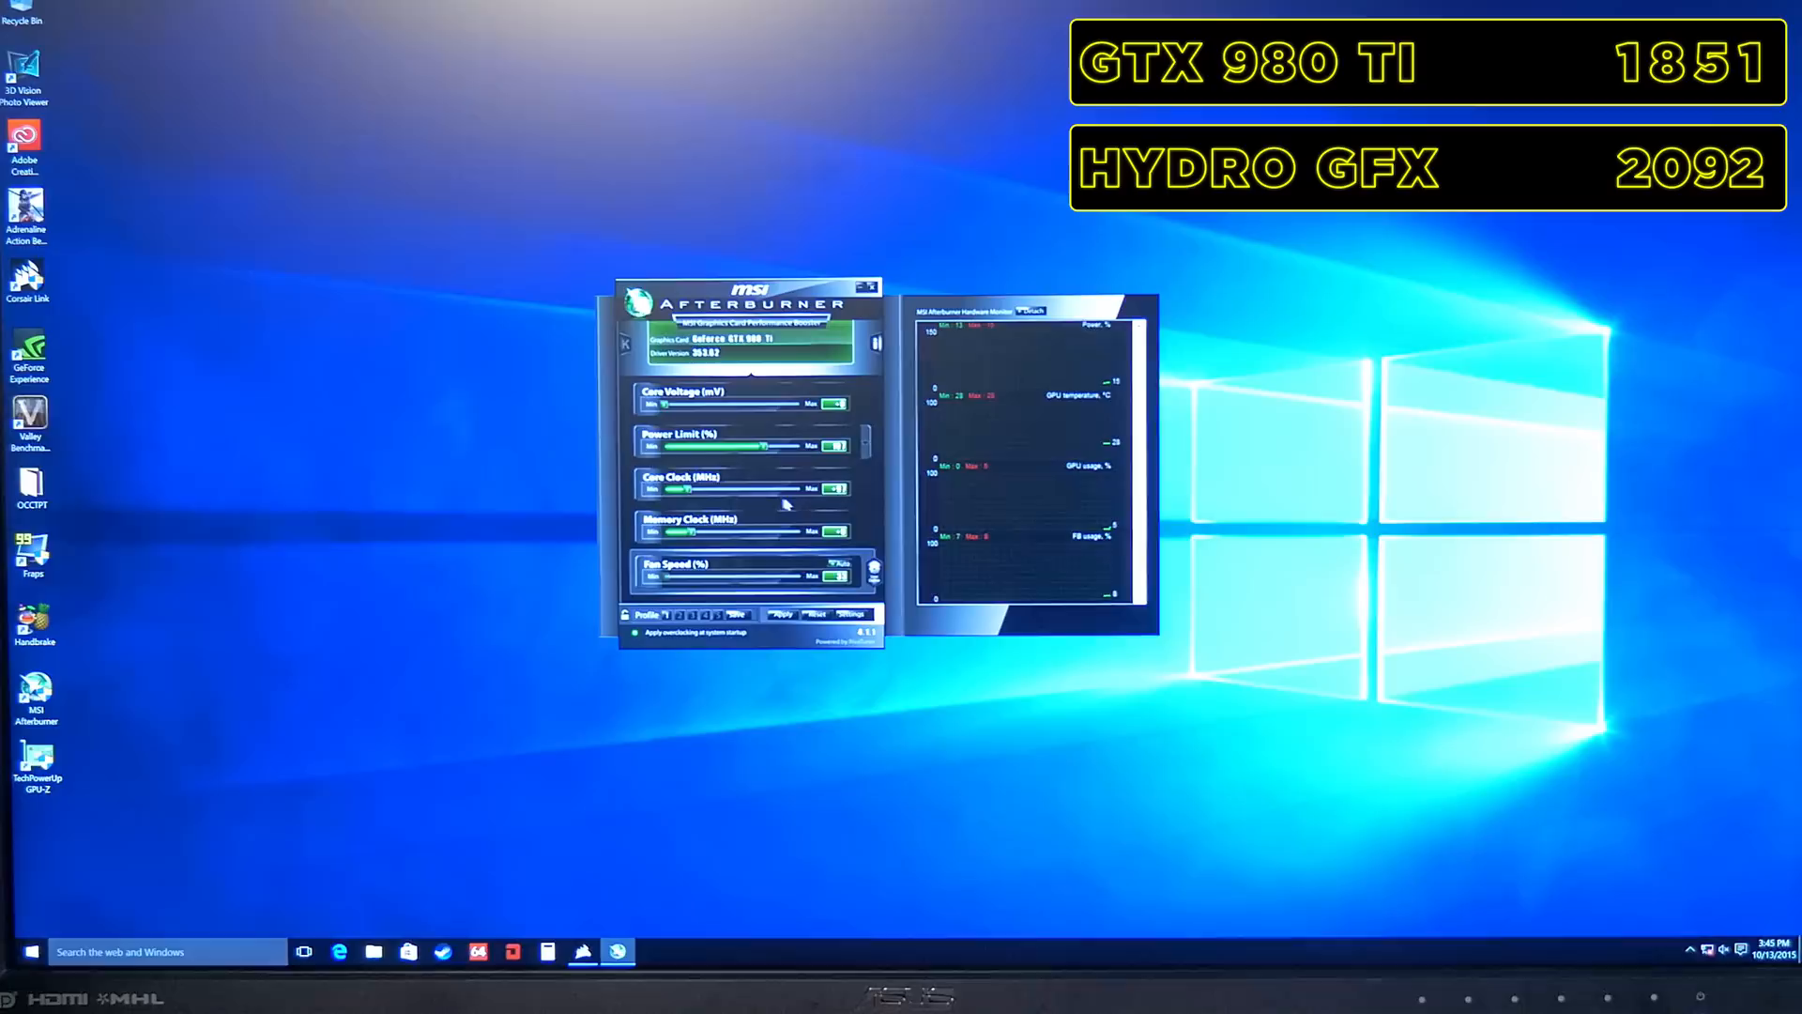
mouse_move(616, 593)
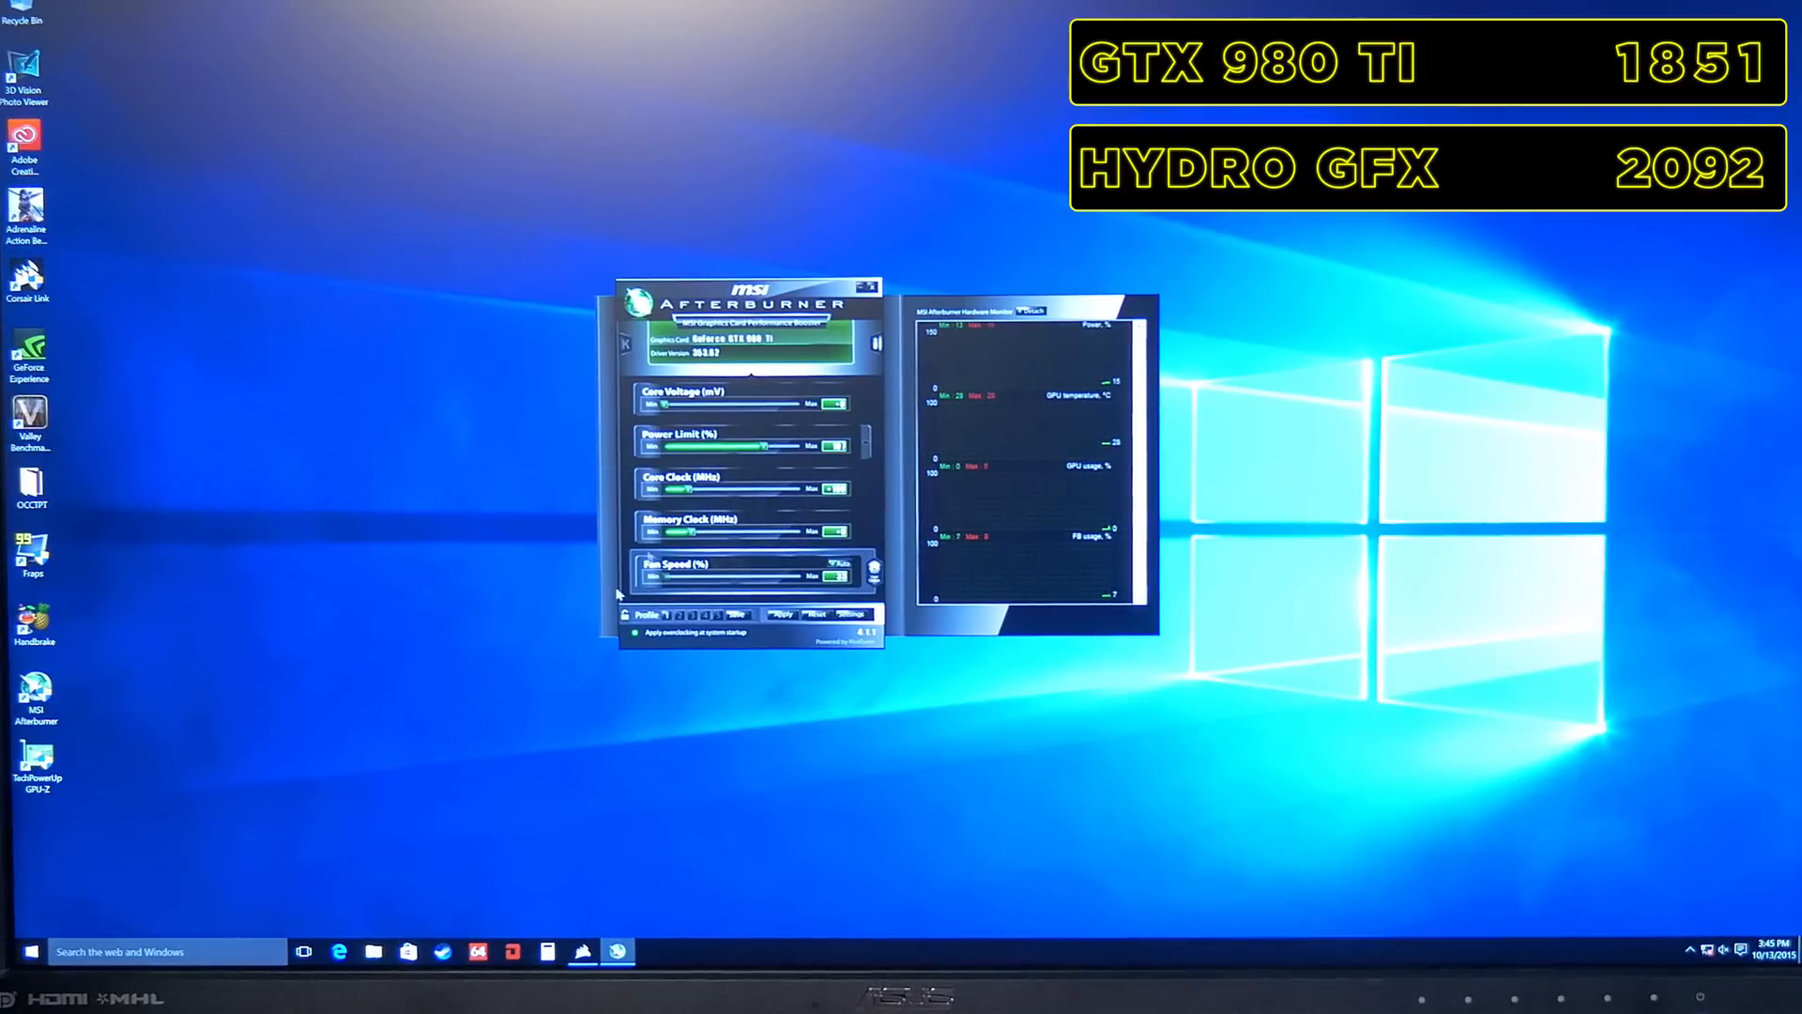